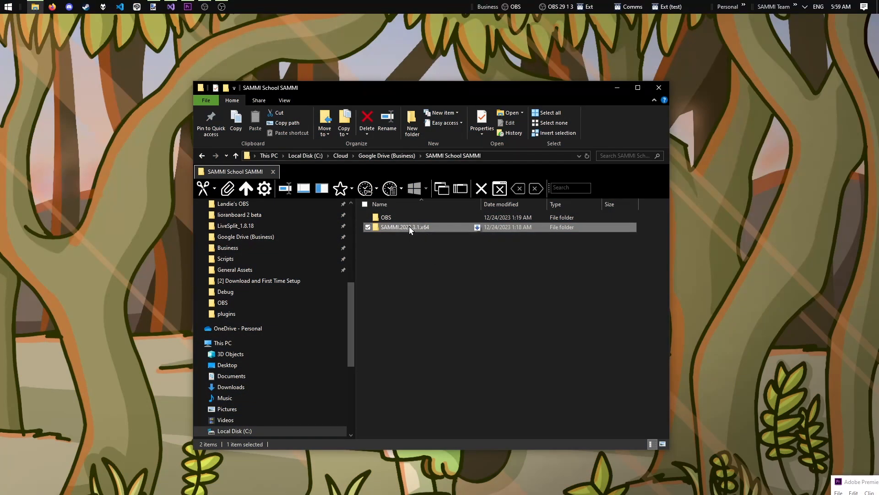
# Launch SAMMI Core.exe from the SAMMI.2023.3.1.x64 folder.
pyautogui.doubleClick(404, 226)
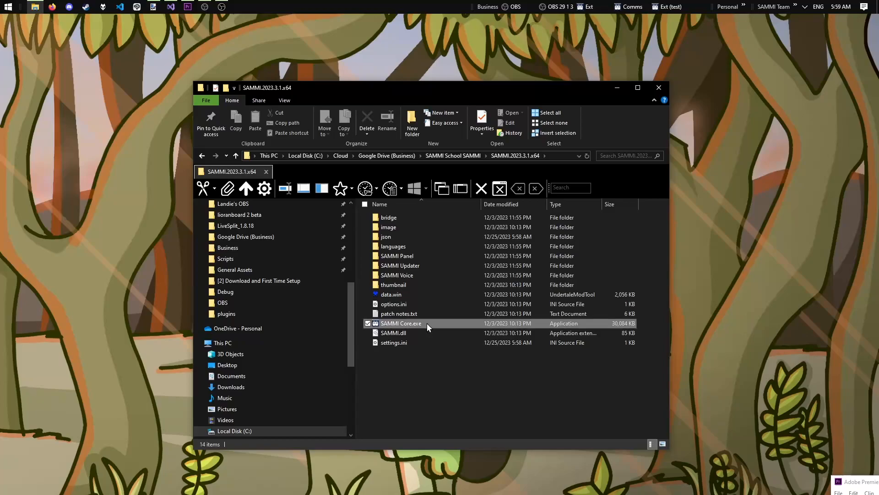
pyautogui.doubleClick(400, 323)
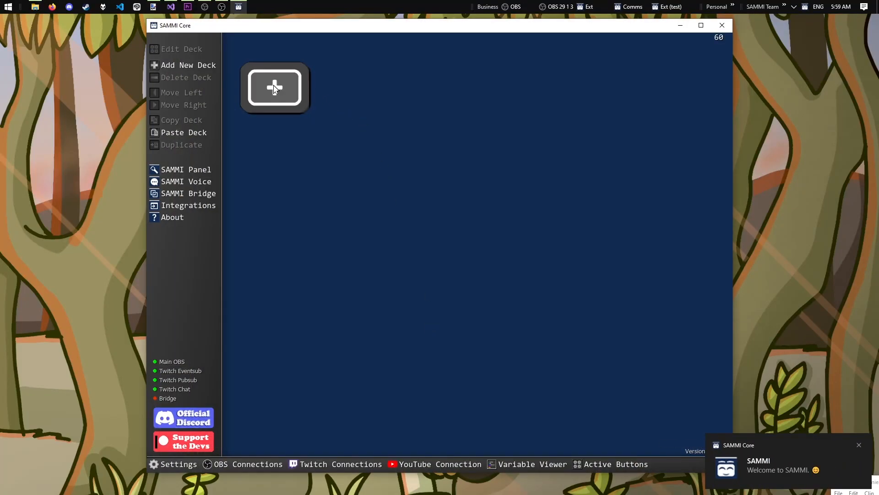
# Create a new deck, Deck 1, with one blank button placed in the middle of the grid.
pyautogui.click(274, 88)
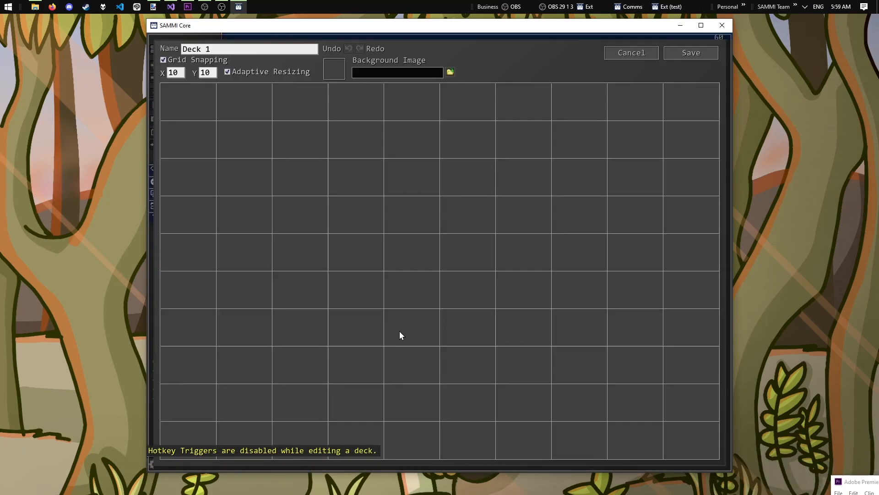
pyautogui.moveTo(506, 244)
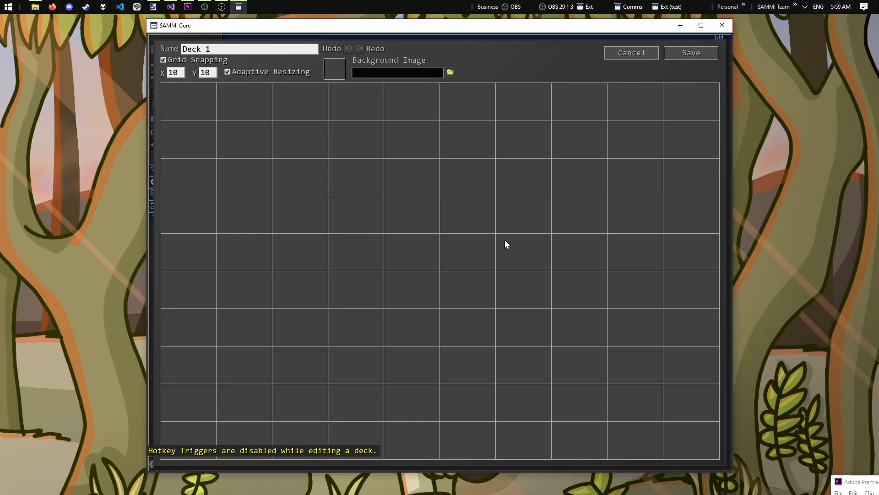
pyautogui.click(467, 252)
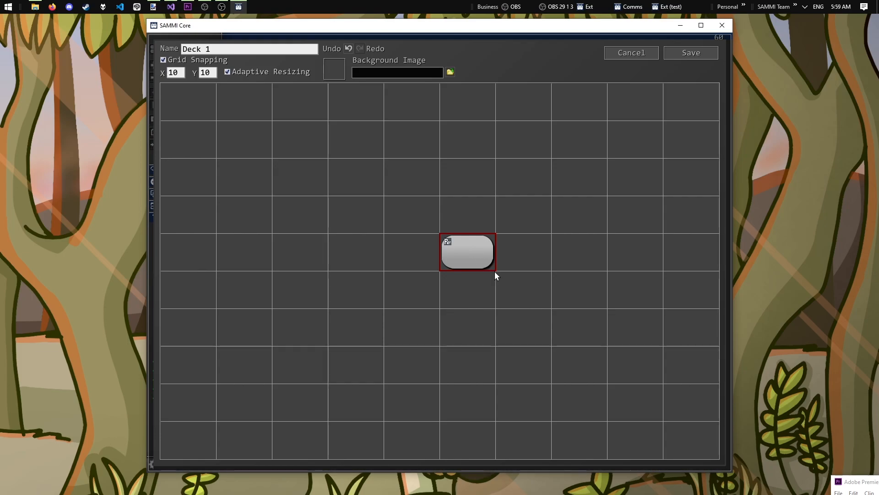
pyautogui.moveTo(489, 233)
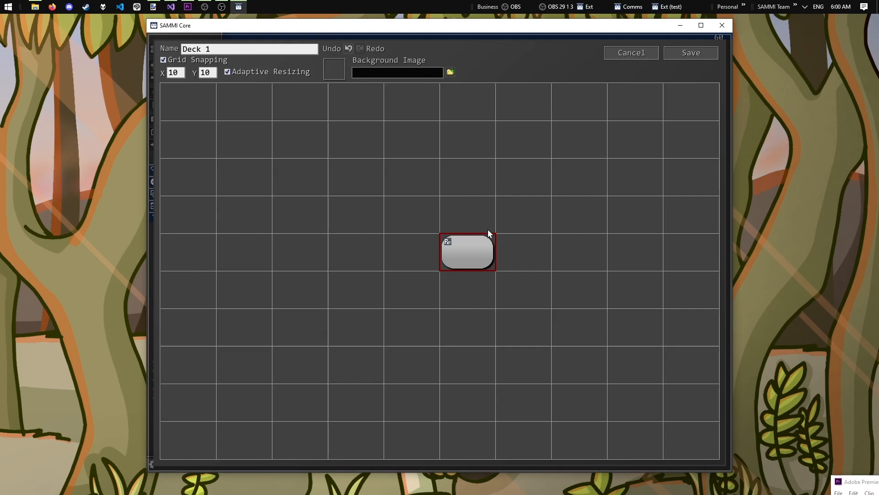
pyautogui.moveTo(488, 230)
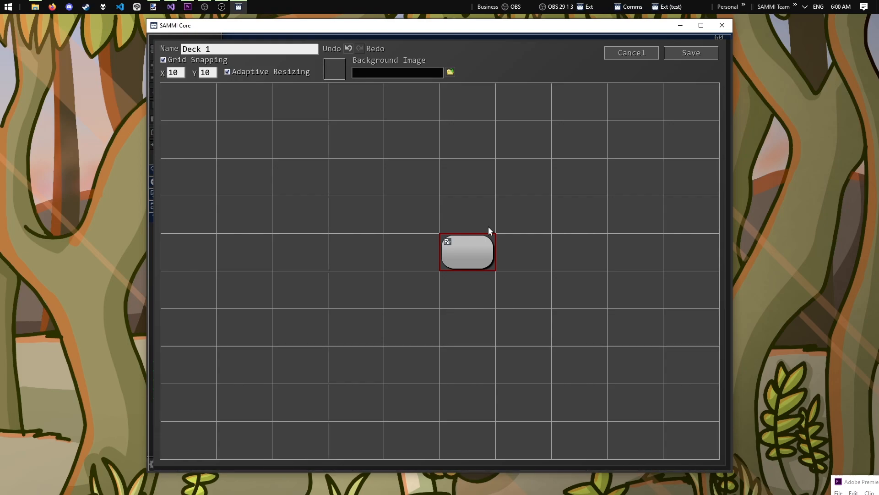
pyautogui.moveTo(476, 226)
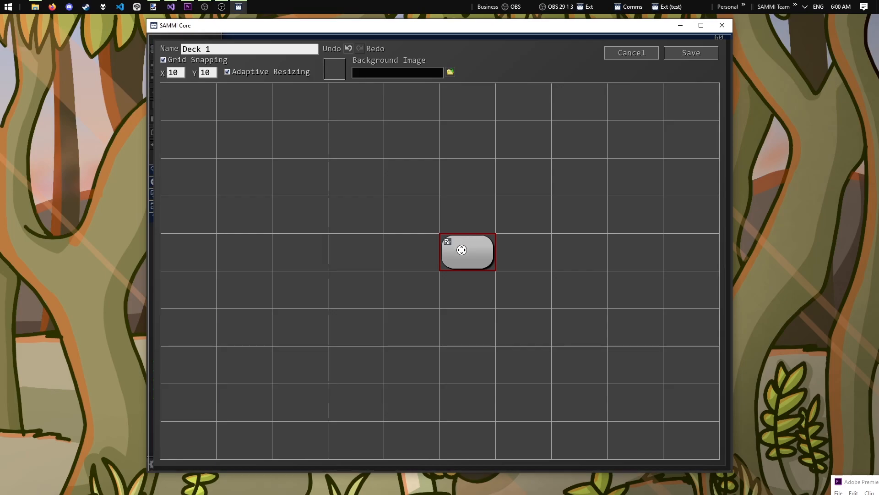
# Edit the button's appearance to a green colour with the label 'my cool button!' and save.
pyautogui.rightClick(462, 250)
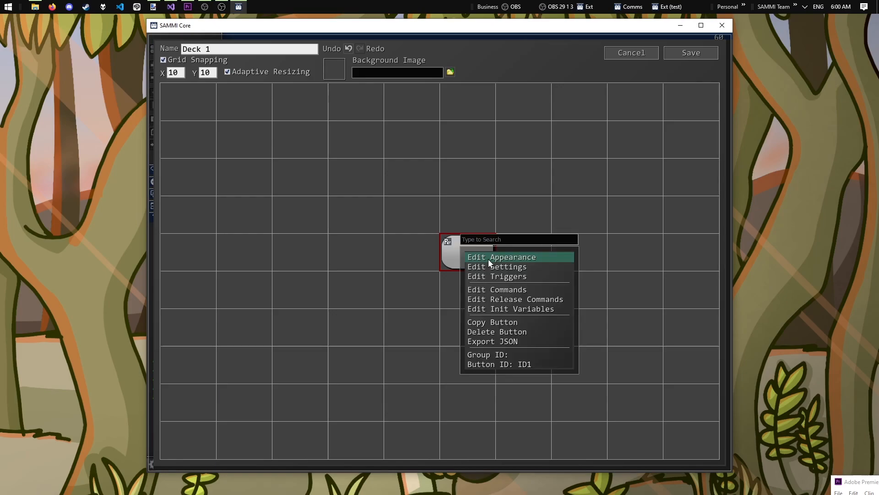
pyautogui.click(500, 257)
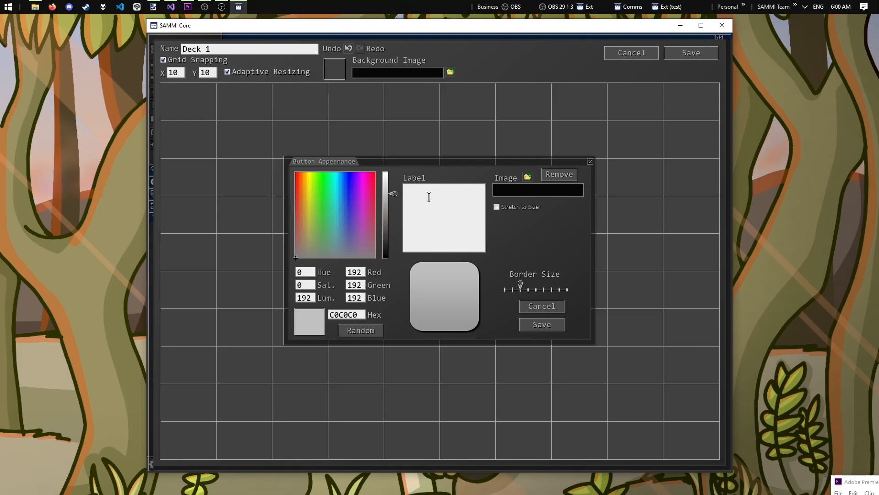
pyautogui.click(329, 201)
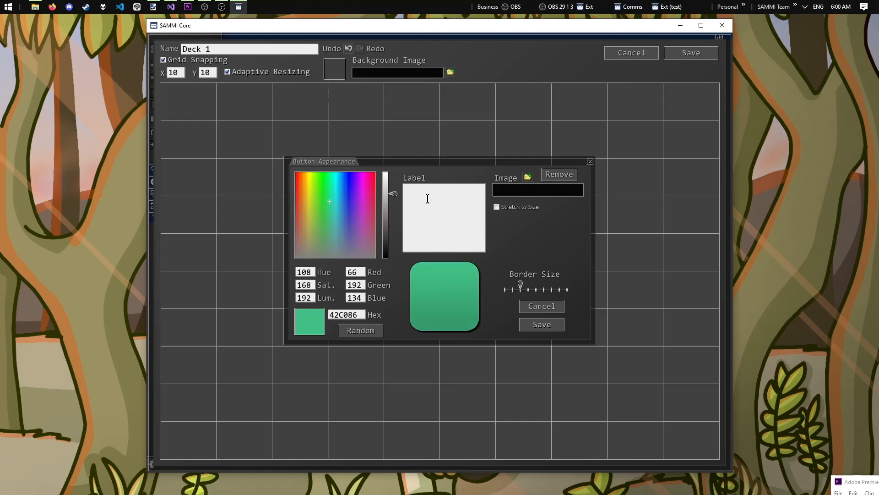
pyautogui.write('my')
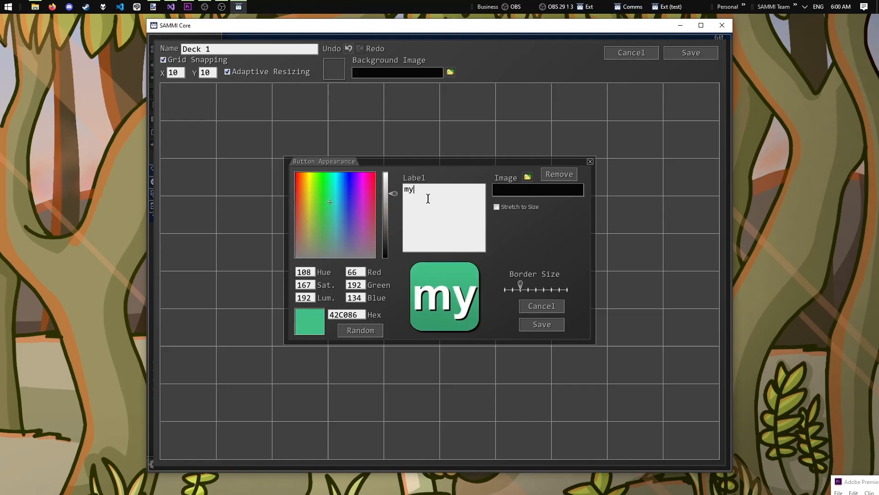
pyautogui.write('cool button!')
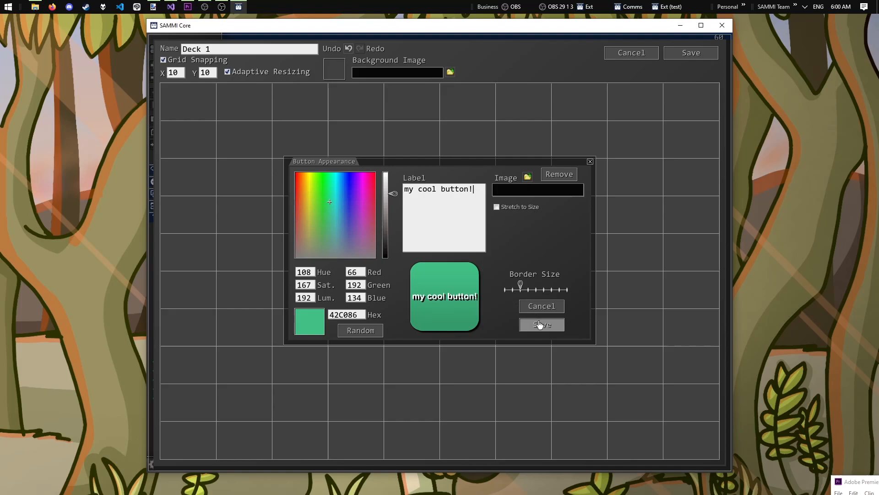
pyautogui.click(541, 324)
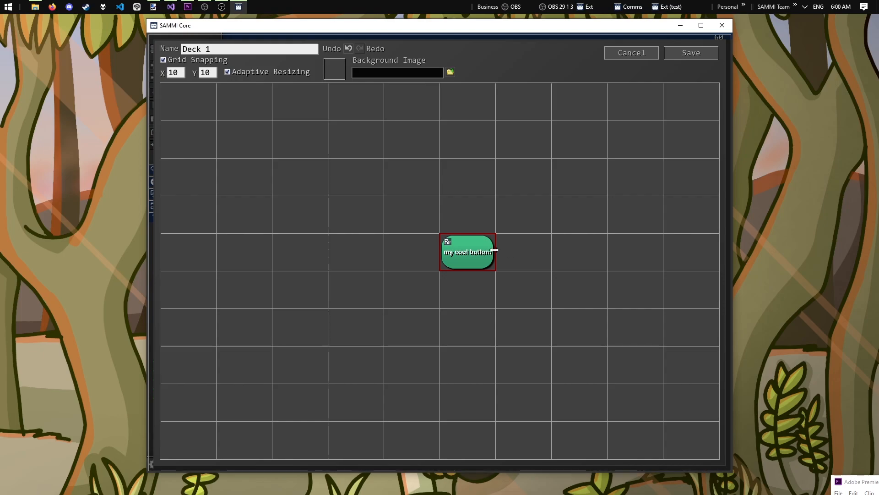
# Resize and reposition the button so it spans four grid cells across the middle row.
pyautogui.moveTo(494, 250); pyautogui.dragTo(603, 250)
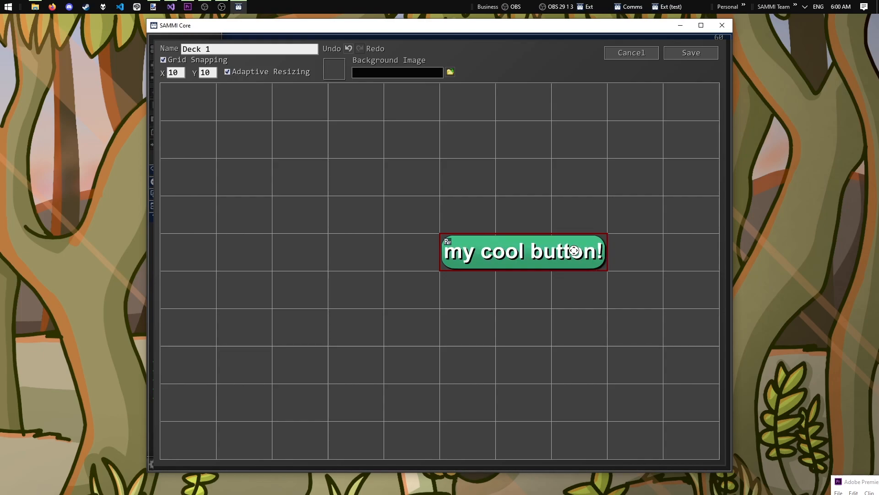
pyautogui.moveTo(522, 251); pyautogui.dragTo(522, 214)
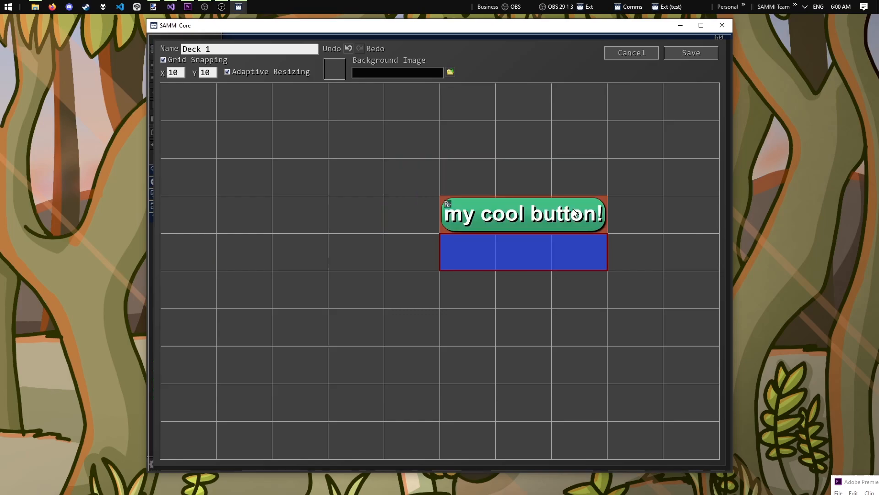
pyautogui.moveTo(524, 213); pyautogui.dragTo(355, 289)
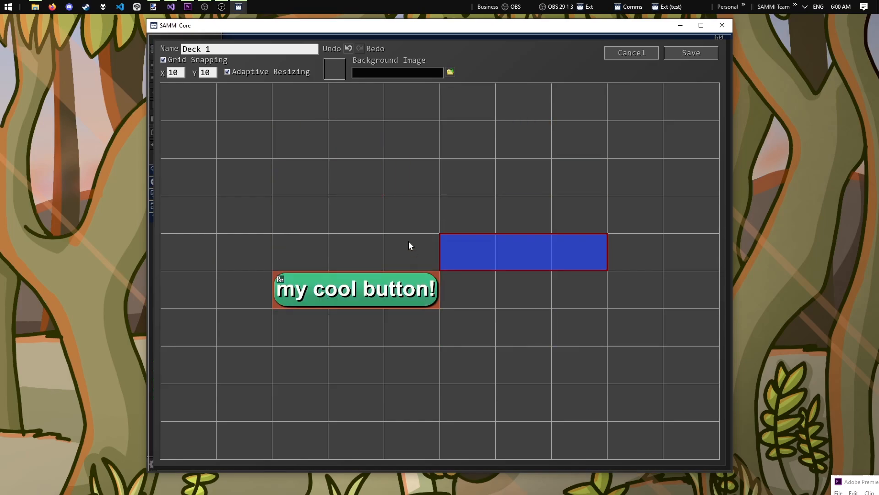
pyautogui.moveTo(356, 289); pyautogui.dragTo(468, 251)
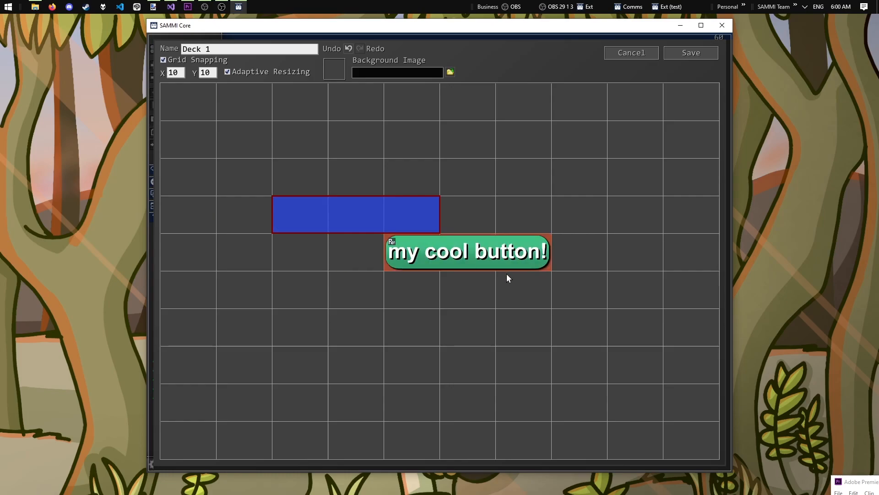
pyautogui.moveTo(468, 251); pyautogui.dragTo(412, 251)
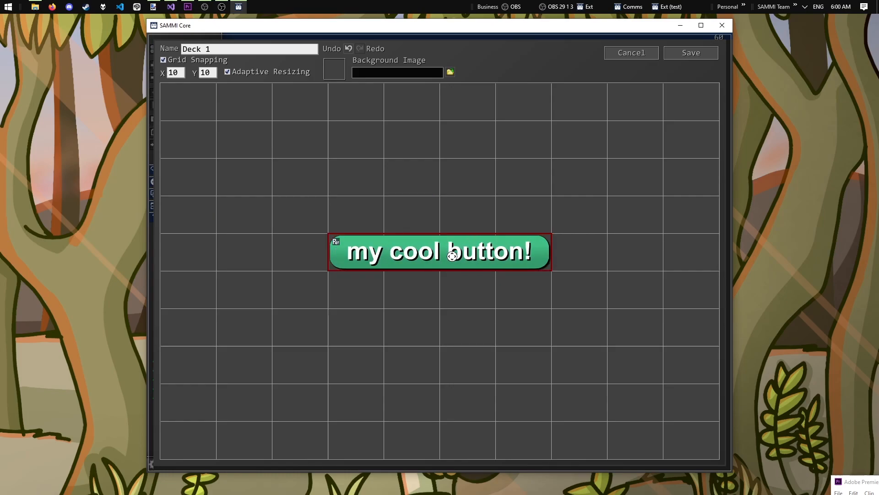
# Open the empty command list for 'my cool button!' (ID1).
pyautogui.doubleClick(438, 251)
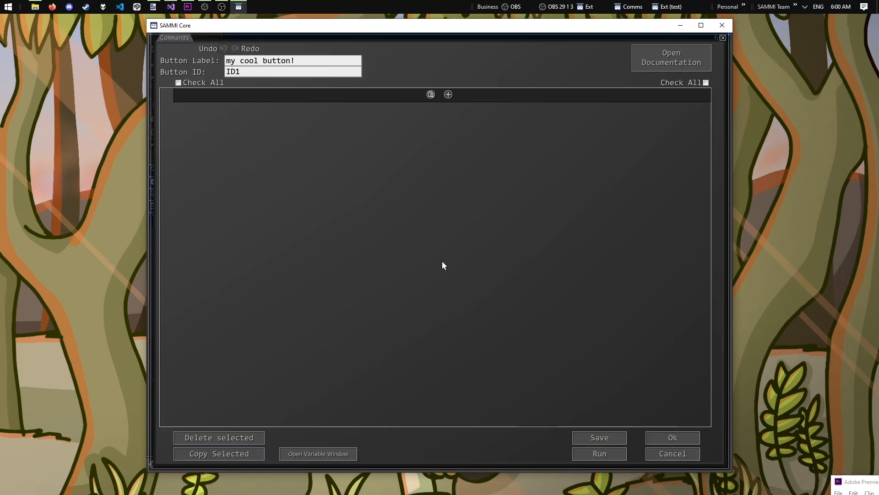
pyautogui.moveTo(475, 154)
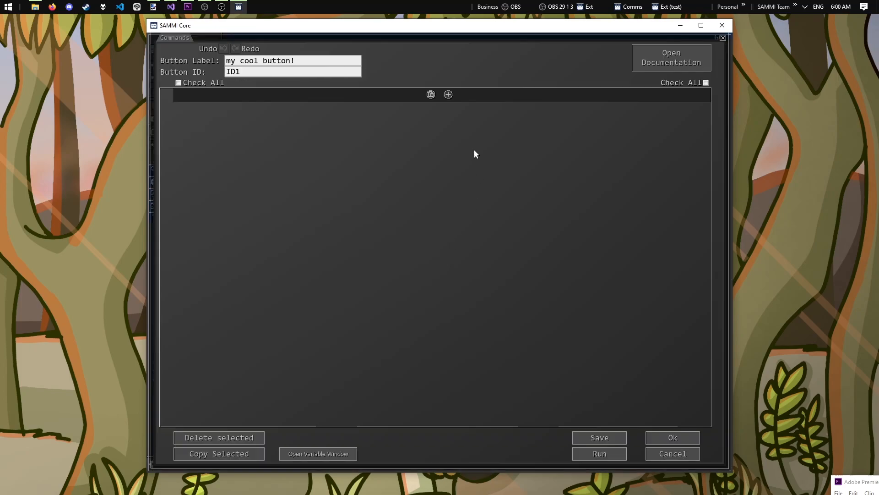
pyautogui.moveTo(426, 186)
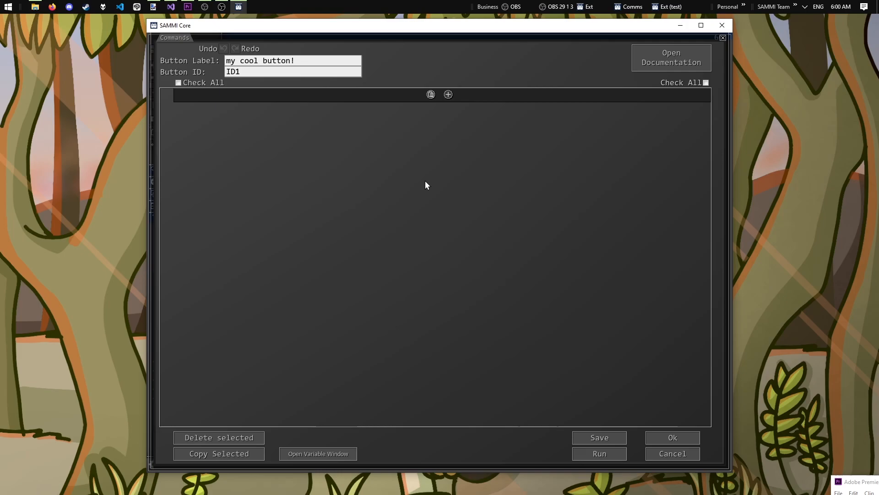
pyautogui.moveTo(465, 117)
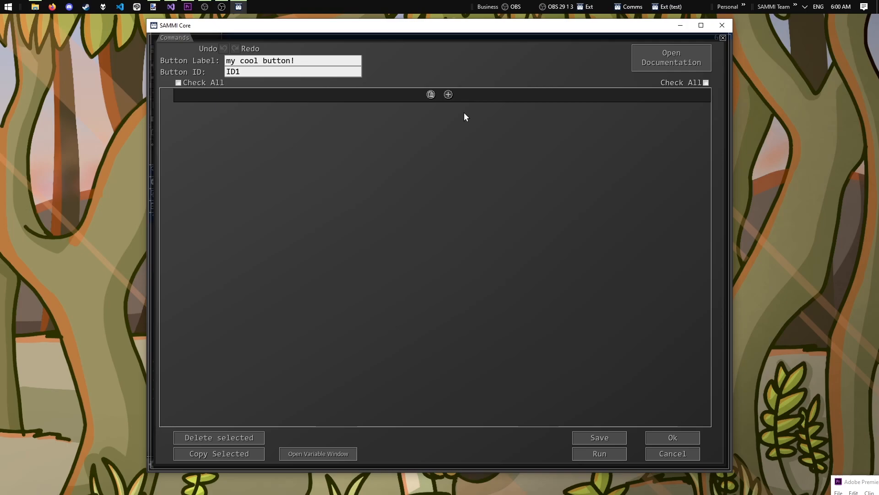
# Add a Twitch: Send Chat Message command to the button from the Twitch Commands category.
pyautogui.click(448, 93)
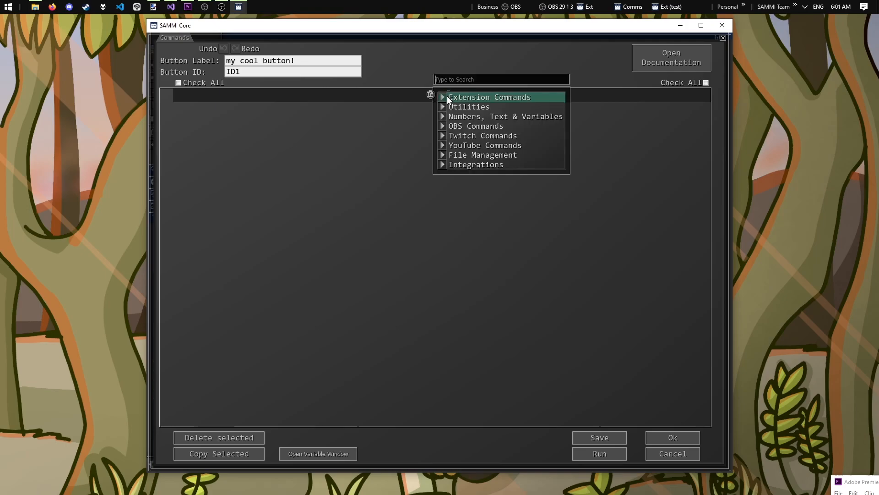
pyautogui.moveTo(475, 164)
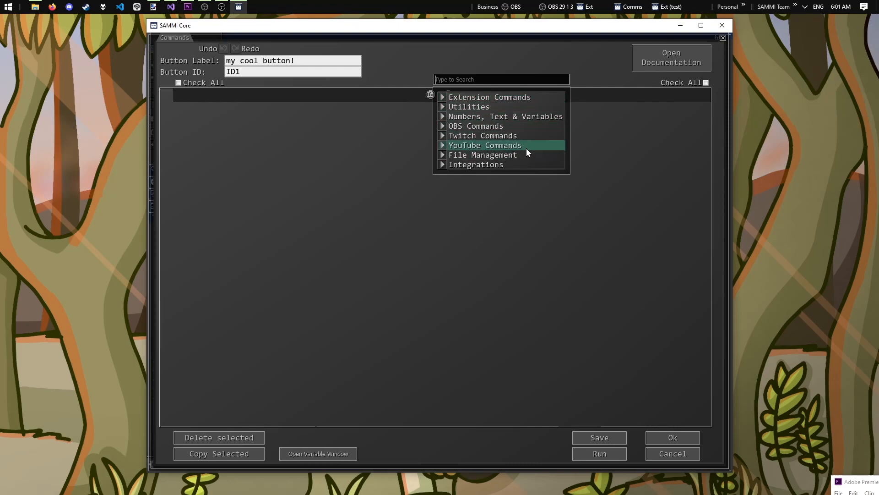
pyautogui.moveTo(482, 136)
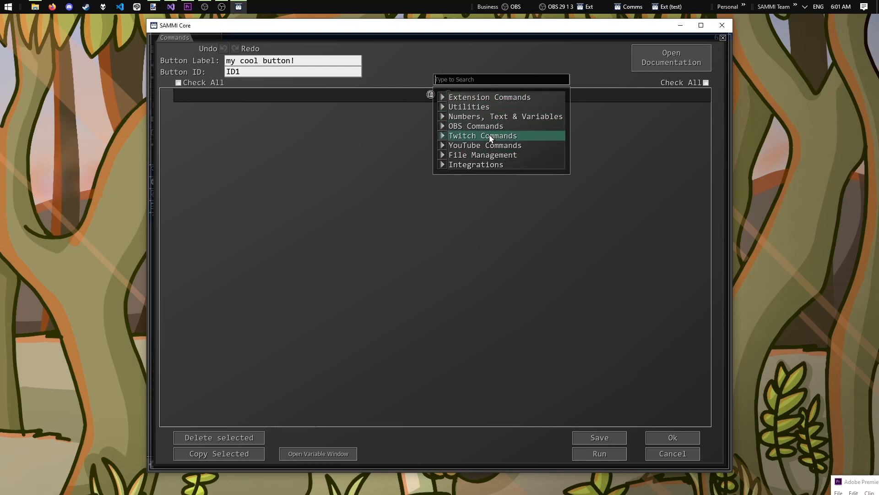
pyautogui.click(483, 136)
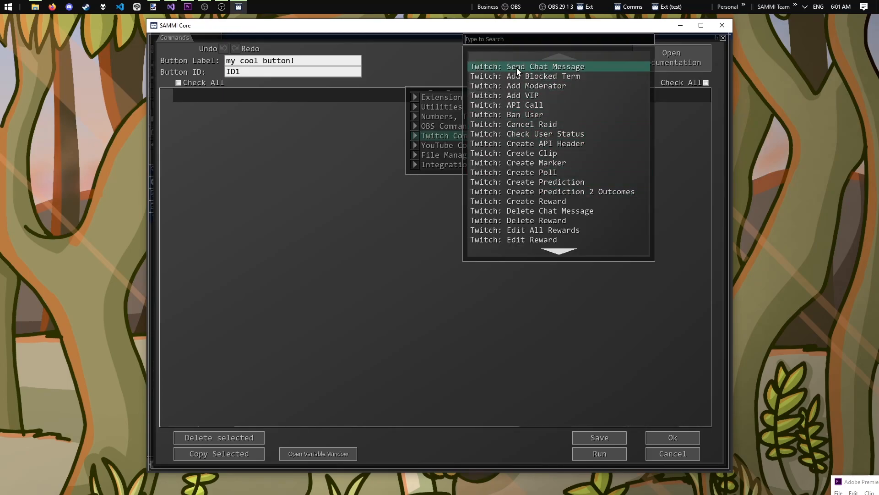
pyautogui.moveTo(590, 70)
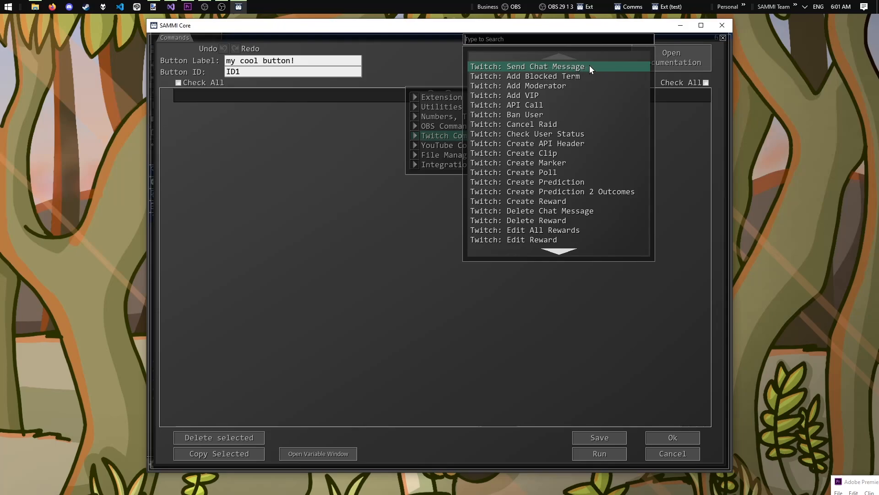
pyautogui.click(528, 66)
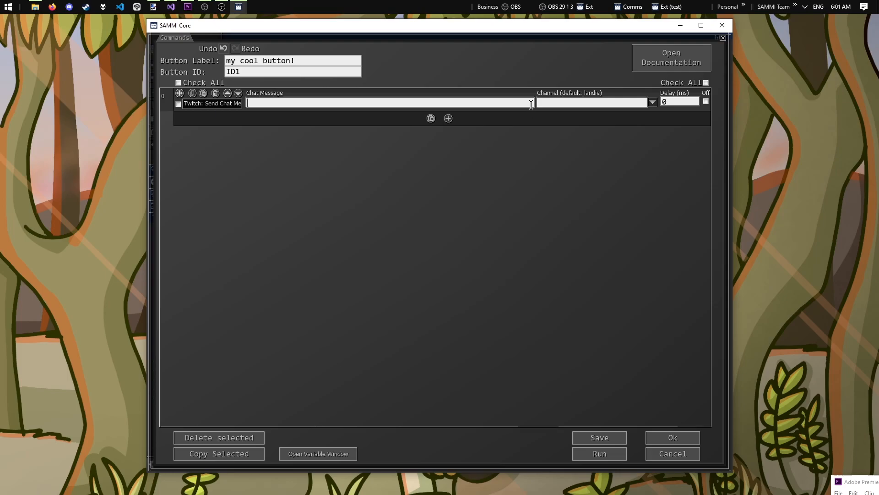
pyautogui.moveTo(537, 182)
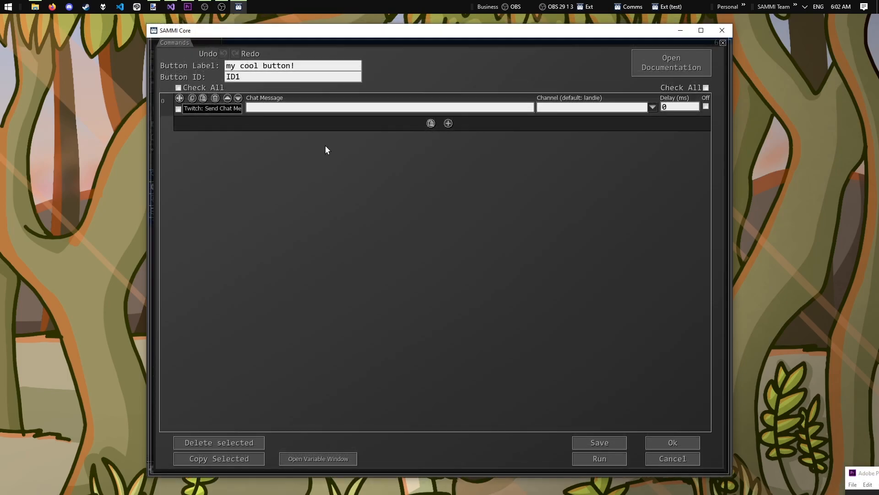
# Fill the Chat Message field with 'Hello, chat!', leaving channel and delay at defaults.
pyautogui.click(388, 106)
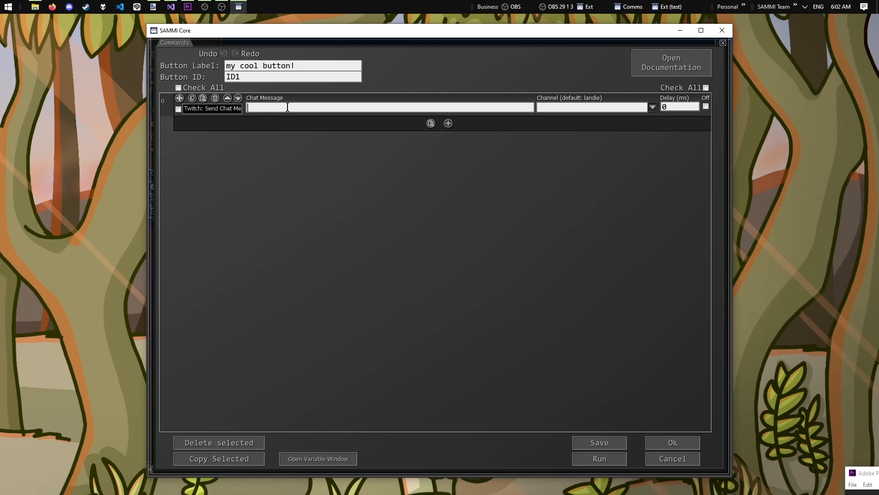
pyautogui.write('Hello,')
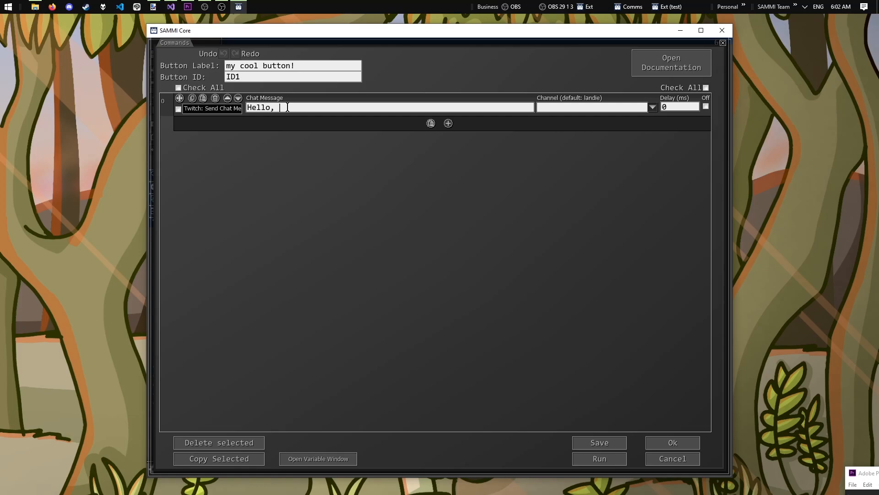
pyautogui.write('chat!')
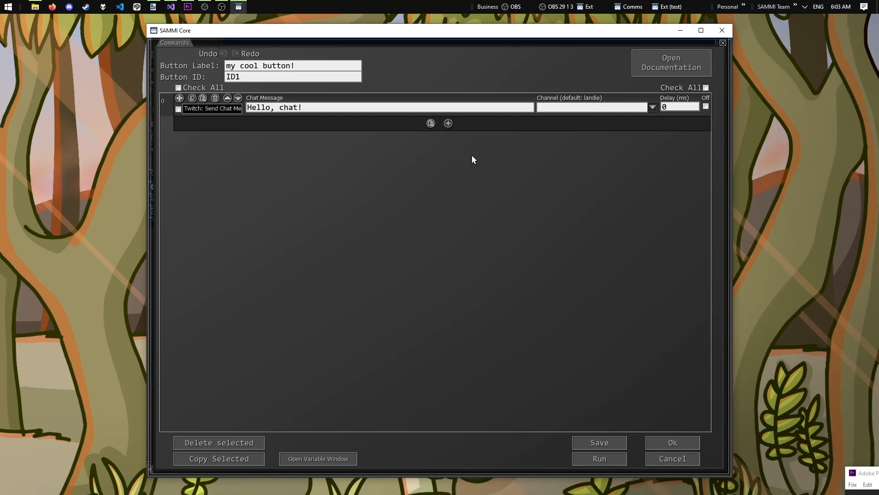
pyautogui.moveTo(615, 391)
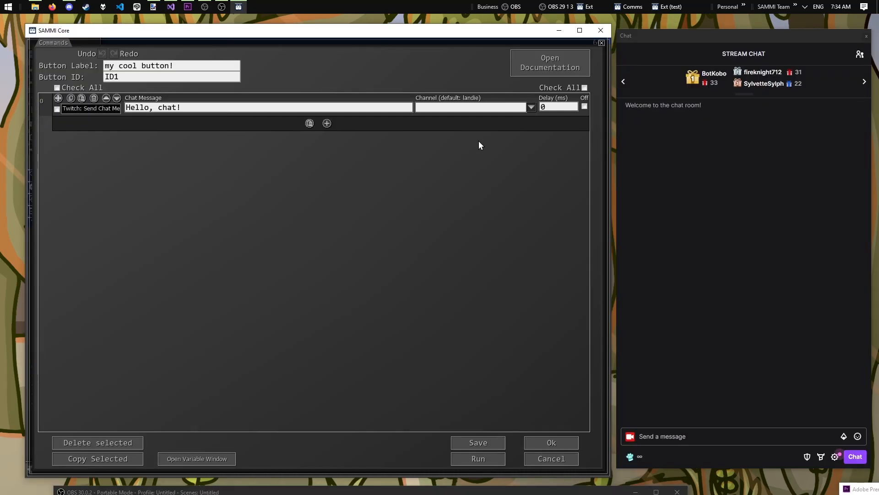
pyautogui.moveTo(476, 376)
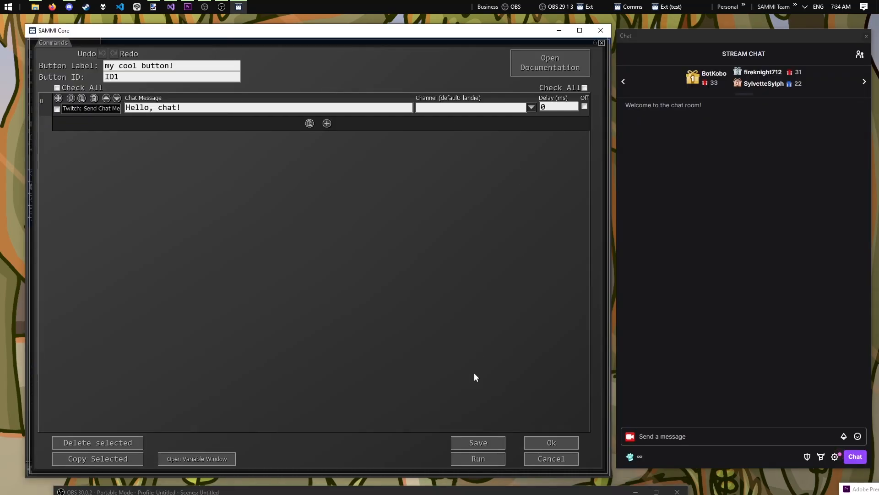
# Save the button's commands and run it so 'Hello, chat!' posts to Twitch chat.
pyautogui.click(477, 442)
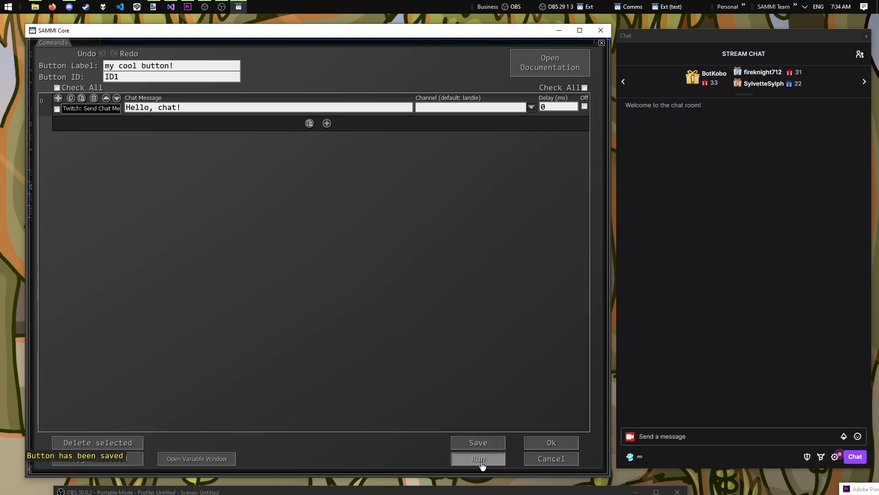
pyautogui.click(478, 458)
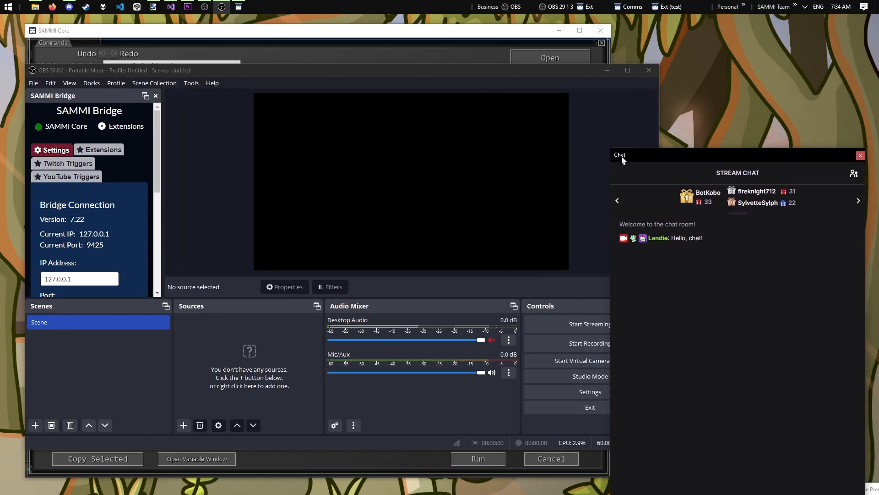
# Add a new Text (GDI+) source named 'message' to the OBS scene.
pyautogui.rightClick(250, 365)
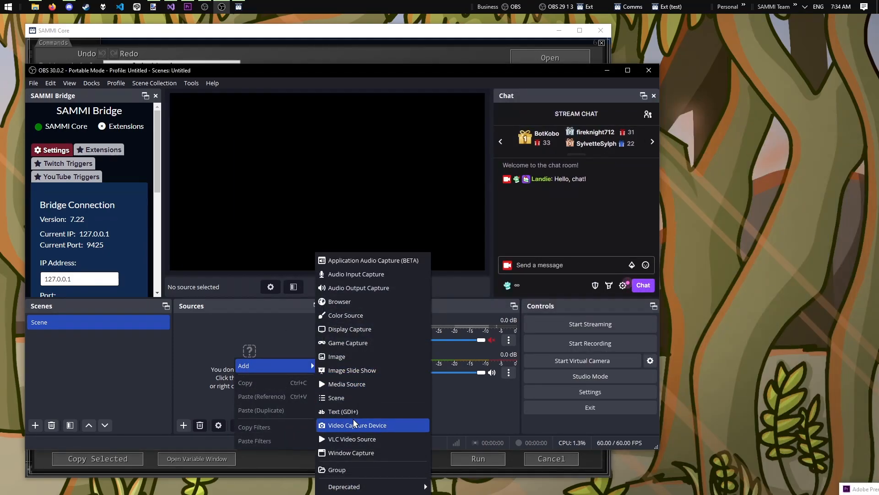
pyautogui.click(358, 424)
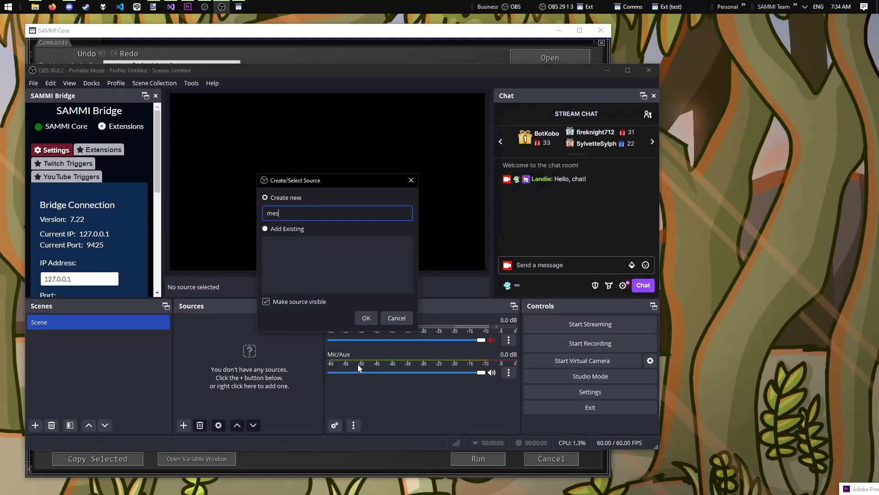
pyautogui.click(365, 318)
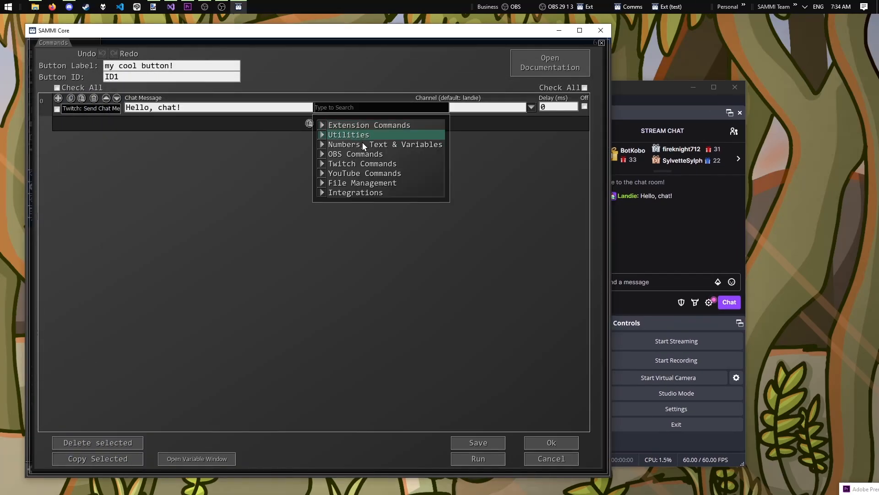
# Add an OBS Source Change Text command to the button from the OBS Commands list.
pyautogui.click(355, 154)
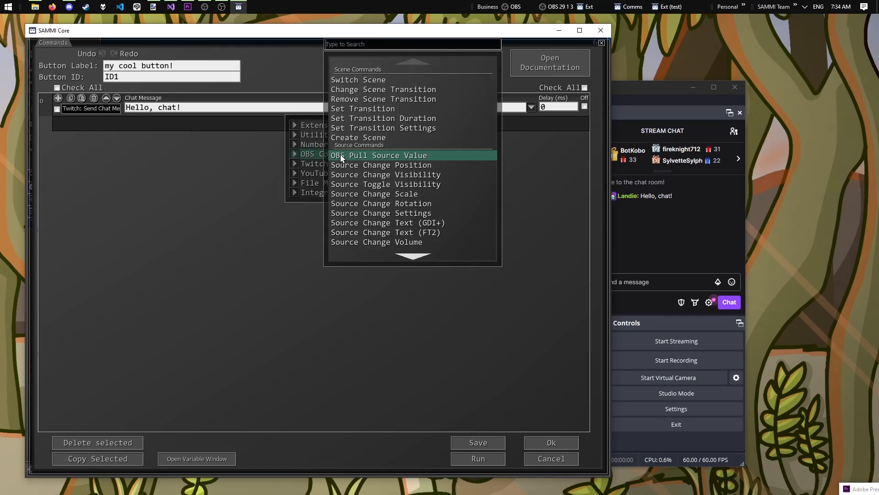
pyautogui.scroll(-3)
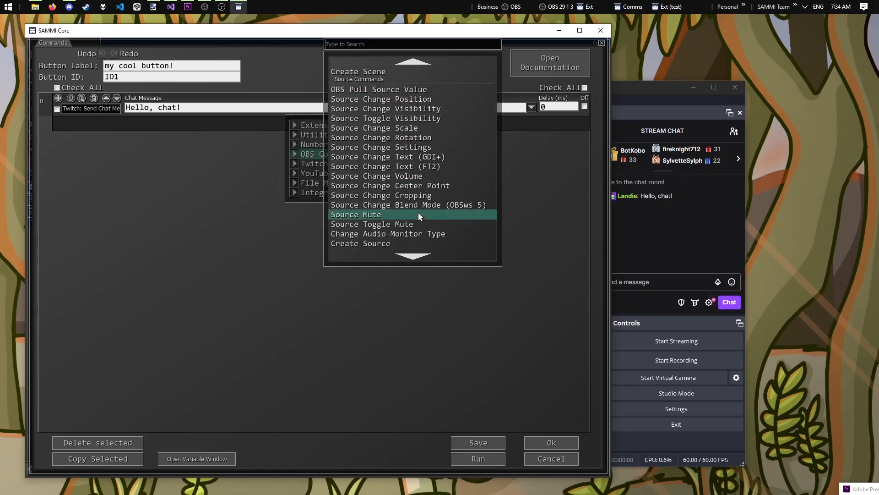
pyautogui.scroll(-3)
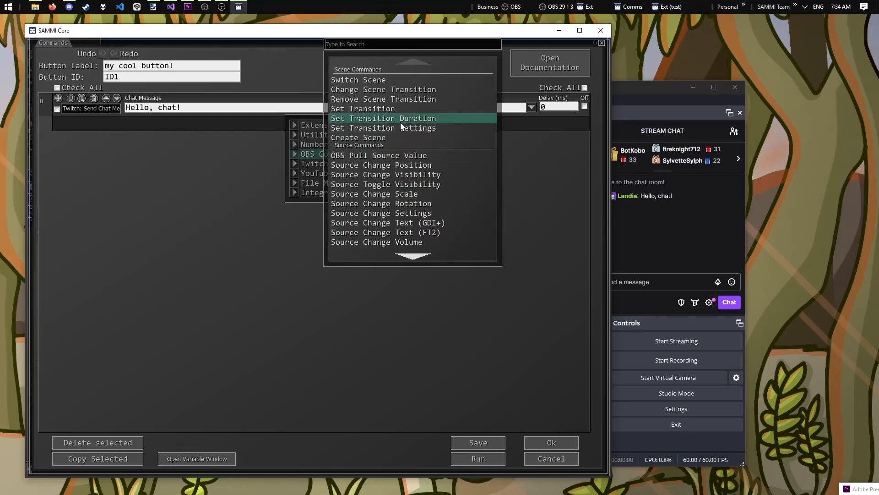
pyautogui.write('Source change text')
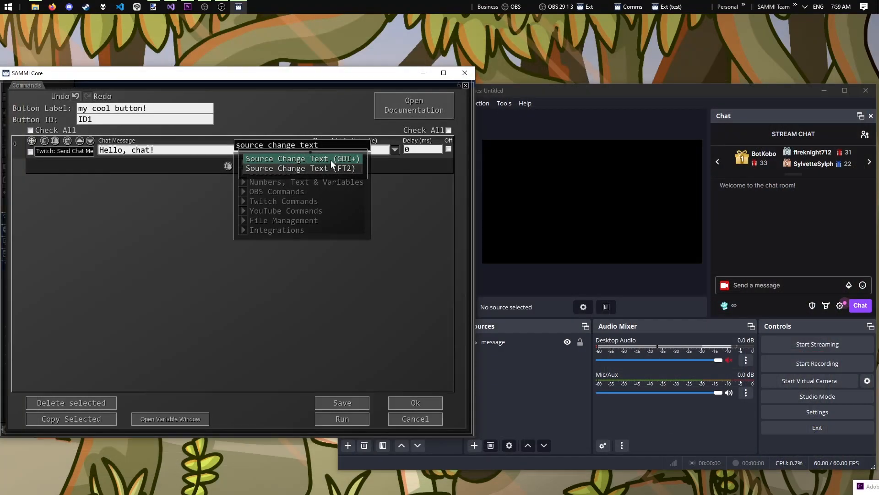
pyautogui.click(303, 158)
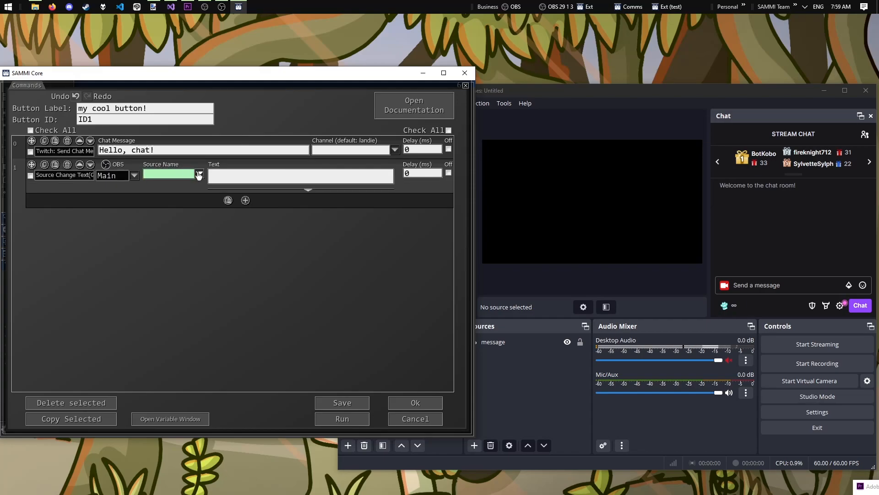
# Target the 'message' source and set its text to 'Hello, chat!'.
pyautogui.click(199, 175)
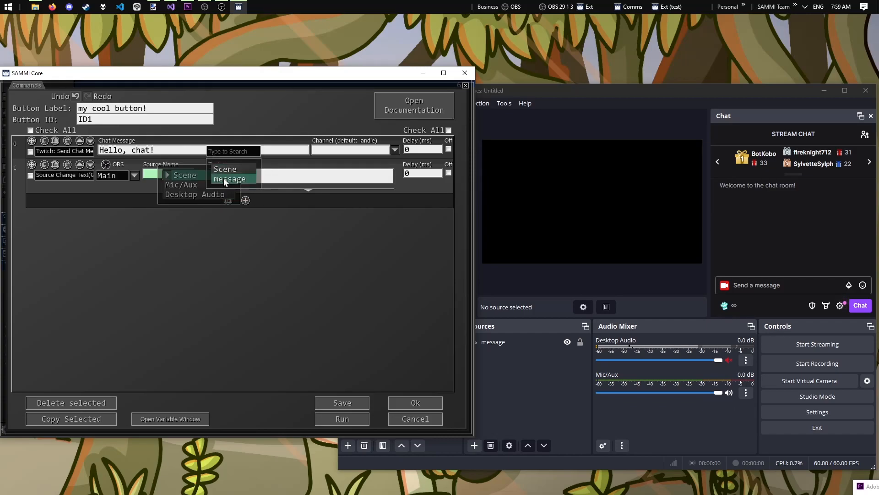
pyautogui.click(229, 179)
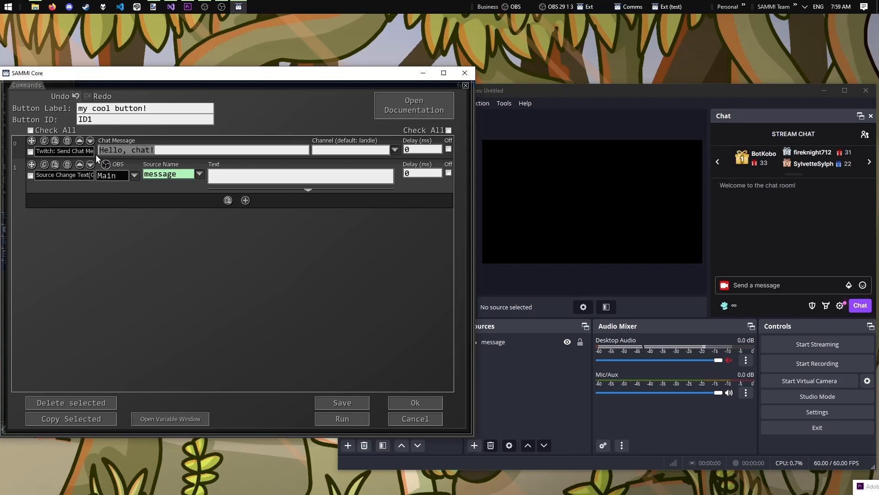
pyautogui.write('Hello, chat!')
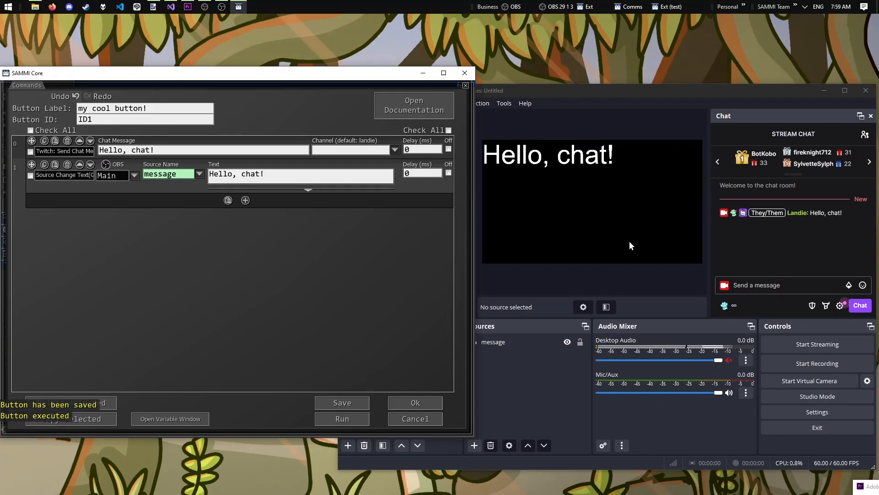
pyautogui.moveTo(589, 239)
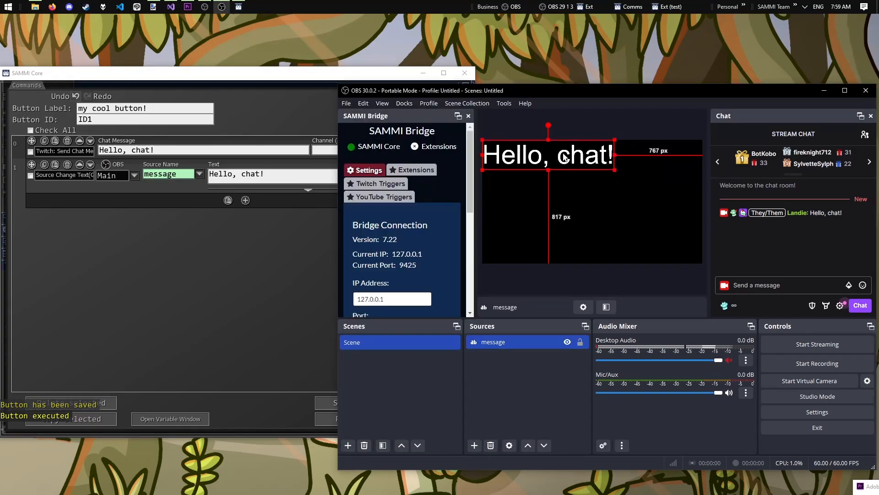
# Clear the 'Hello, chat!' test text from the OBS text source.
pyautogui.doubleClick(493, 341)
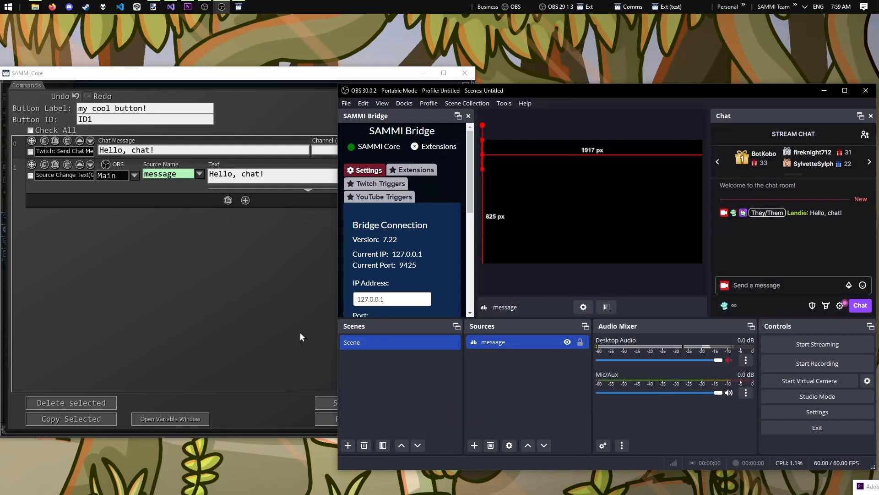
pyautogui.moveTo(519, 298)
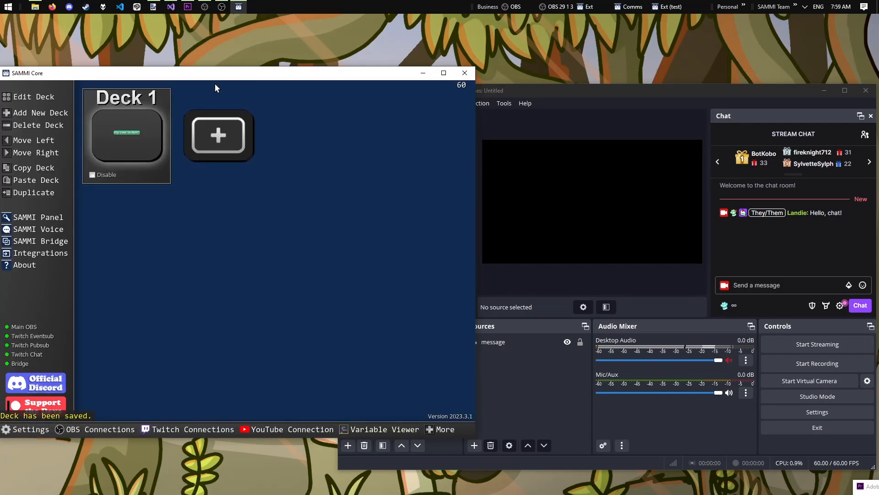
pyautogui.moveTo(163, 200)
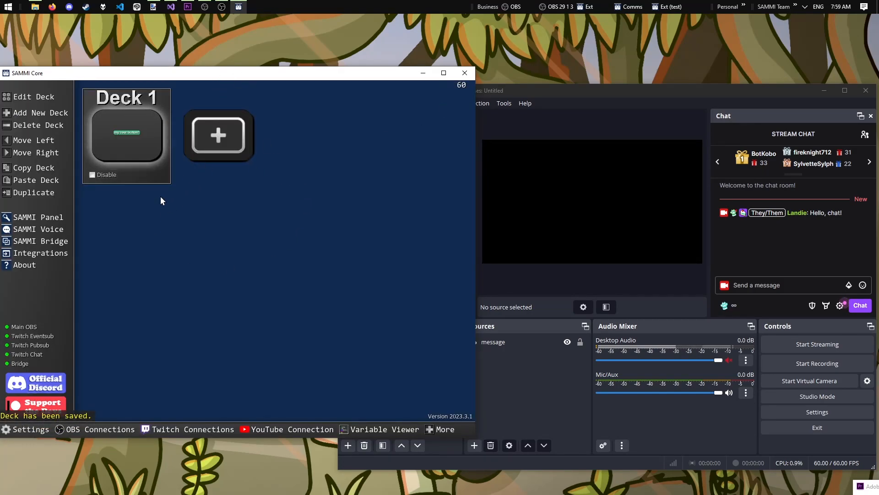
# Launch SAMMI Panel, connect it, load Deck 1 and fire 'my cool button'.
pyautogui.click(38, 217)
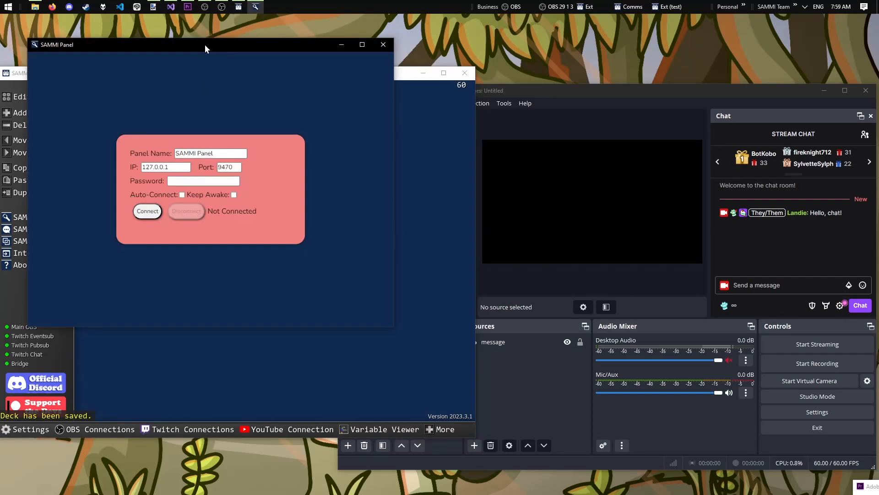
pyautogui.click(148, 211)
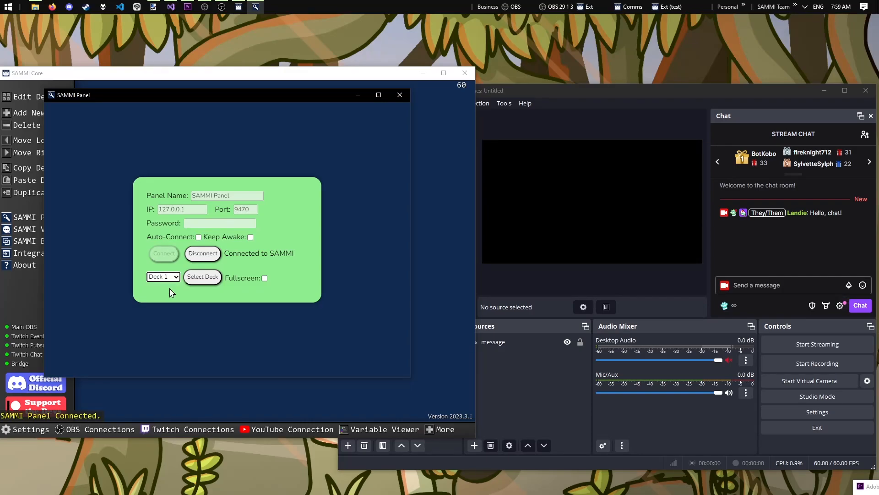
pyautogui.click(201, 276)
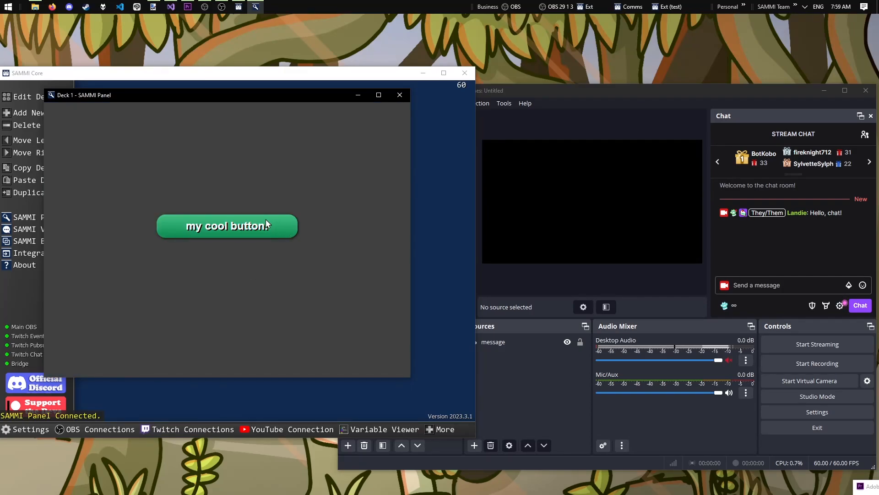
pyautogui.click(227, 226)
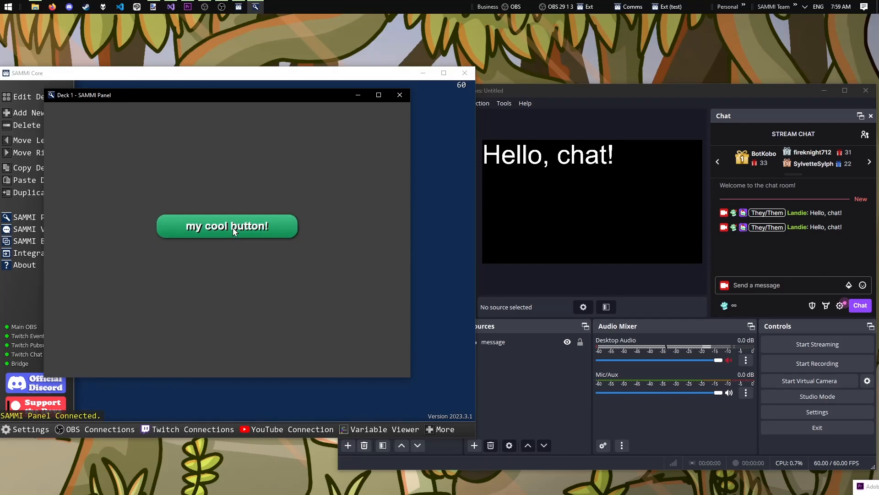
pyautogui.moveTo(208, 265)
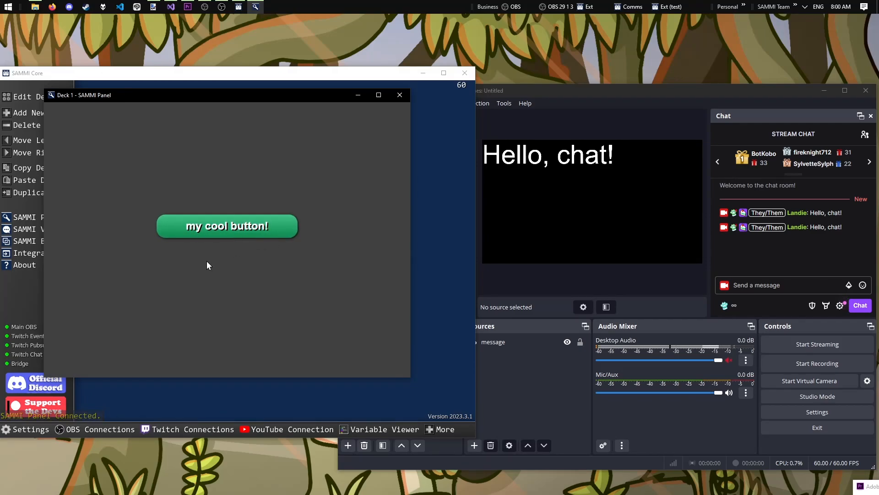
pyautogui.moveTo(399, 95)
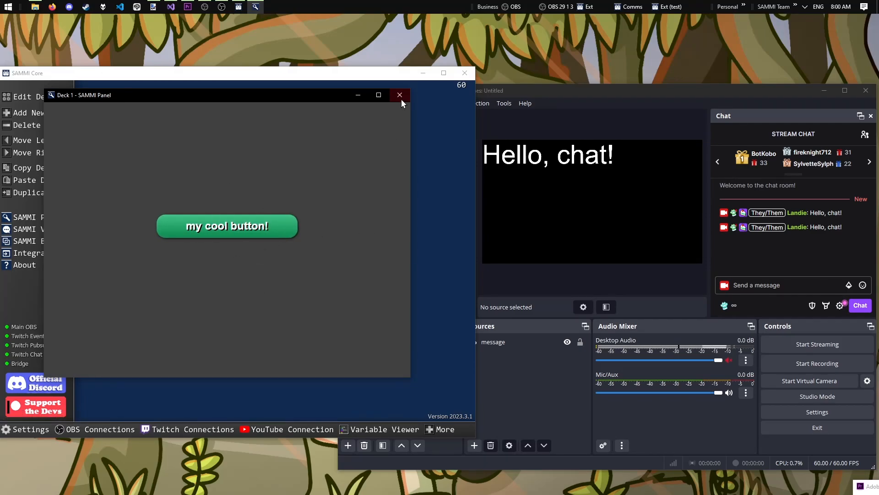
# Close the panel window and clear the test text from the OBS source.
pyautogui.click(400, 94)
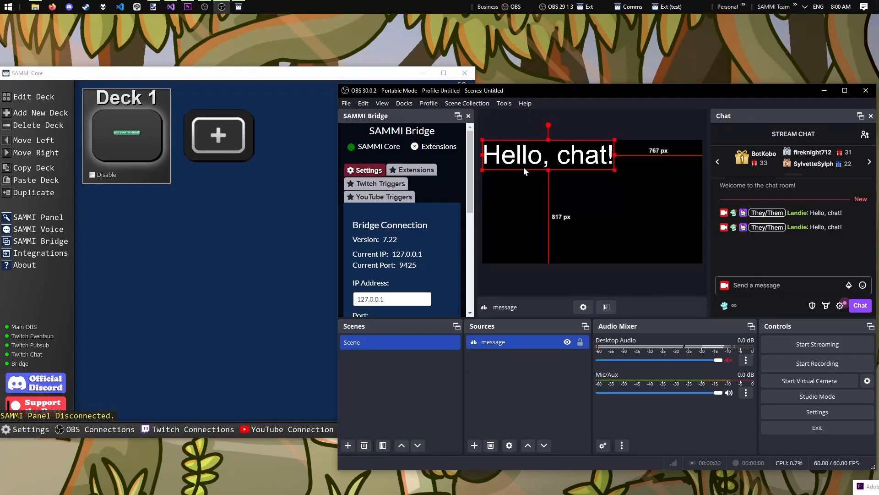
pyautogui.doubleClick(493, 342)
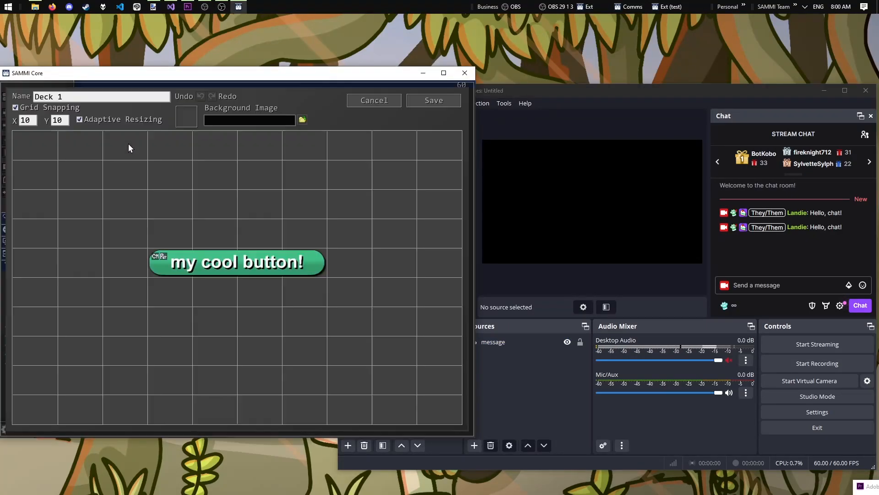
# Add a Twitch Chat trigger with the !welcome command to 'my cool button' and save the deck.
pyautogui.rightClick(235, 262)
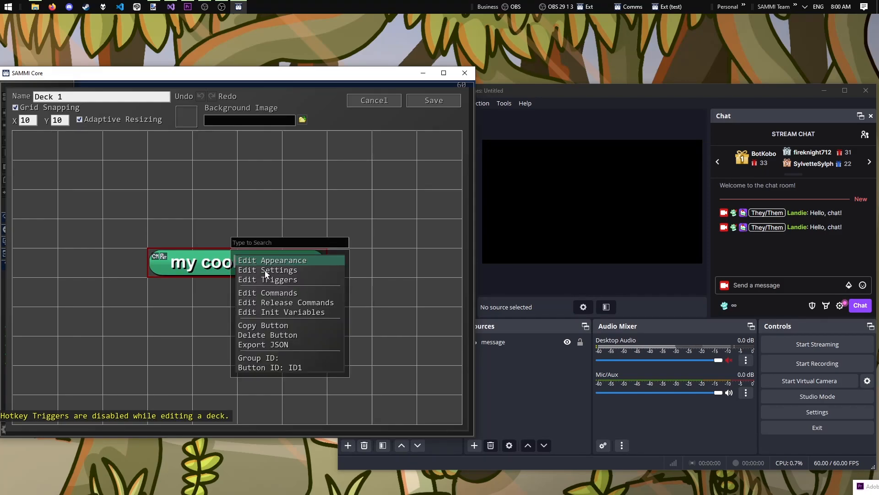
pyautogui.click(267, 279)
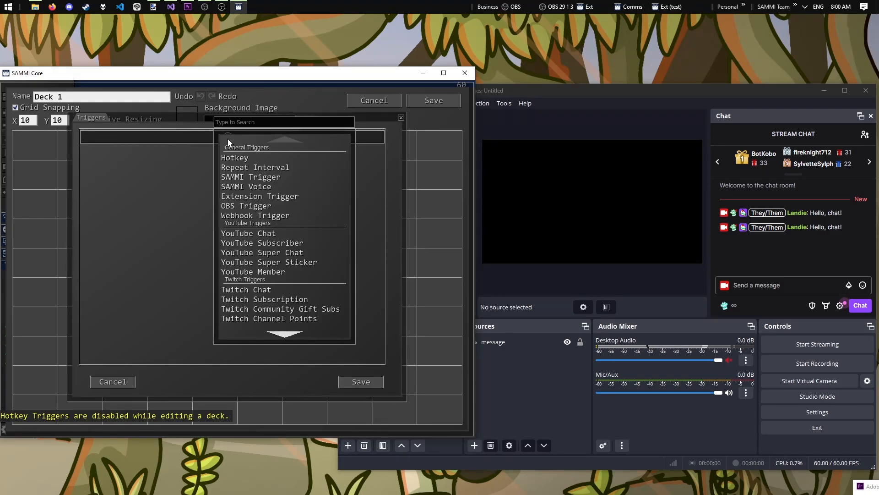
pyautogui.click(245, 289)
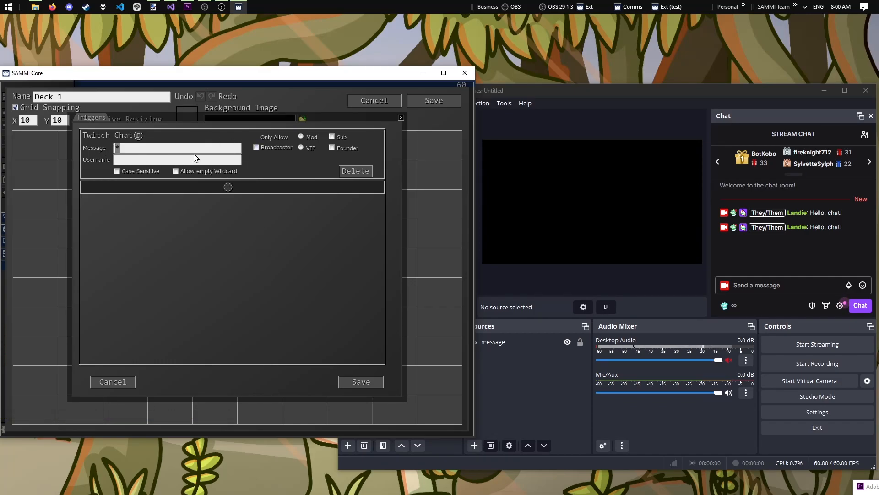
pyautogui.write('lwe')
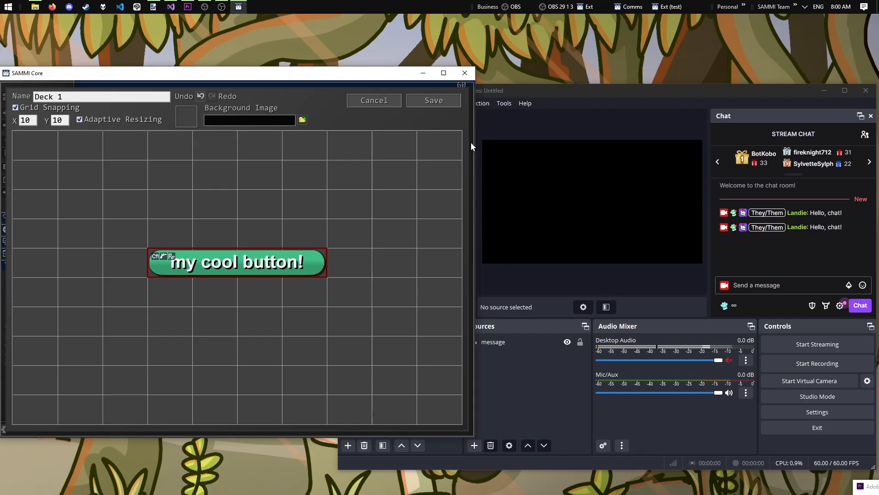
pyautogui.click(433, 101)
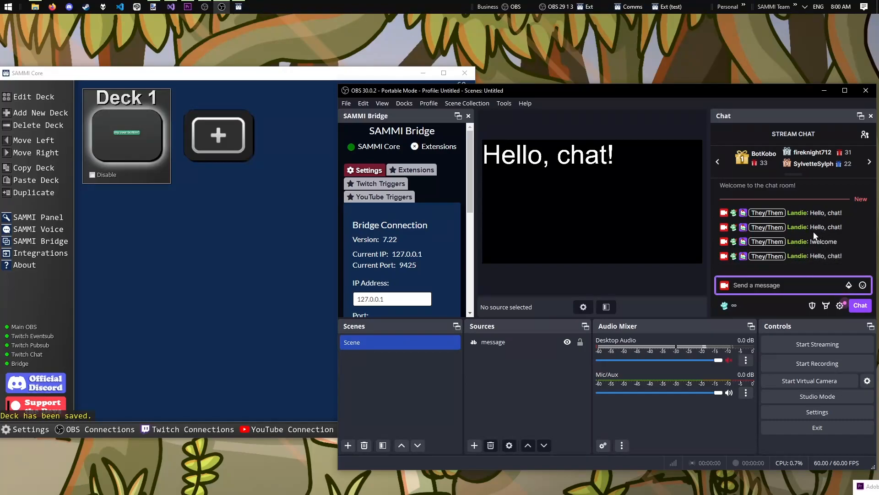
pyautogui.moveTo(301, 149)
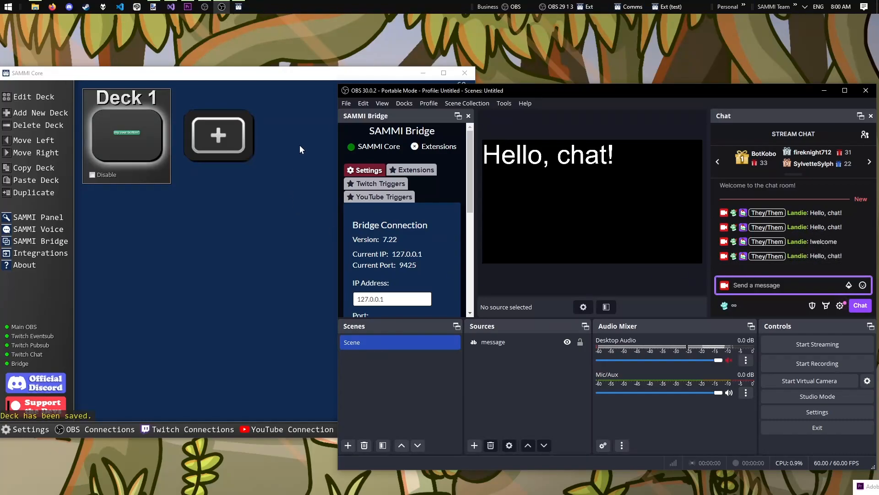